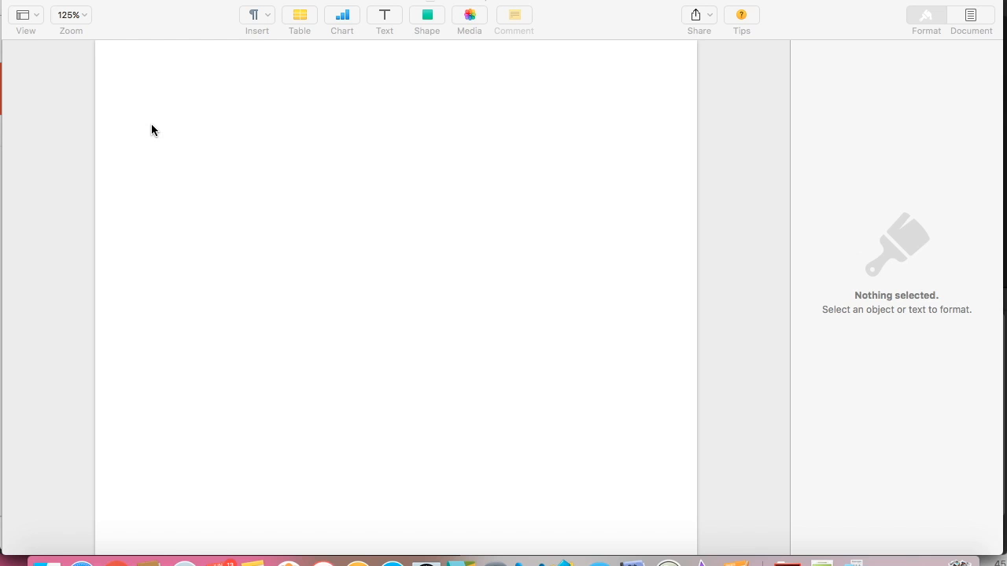
pyautogui.moveTo(736, 175)
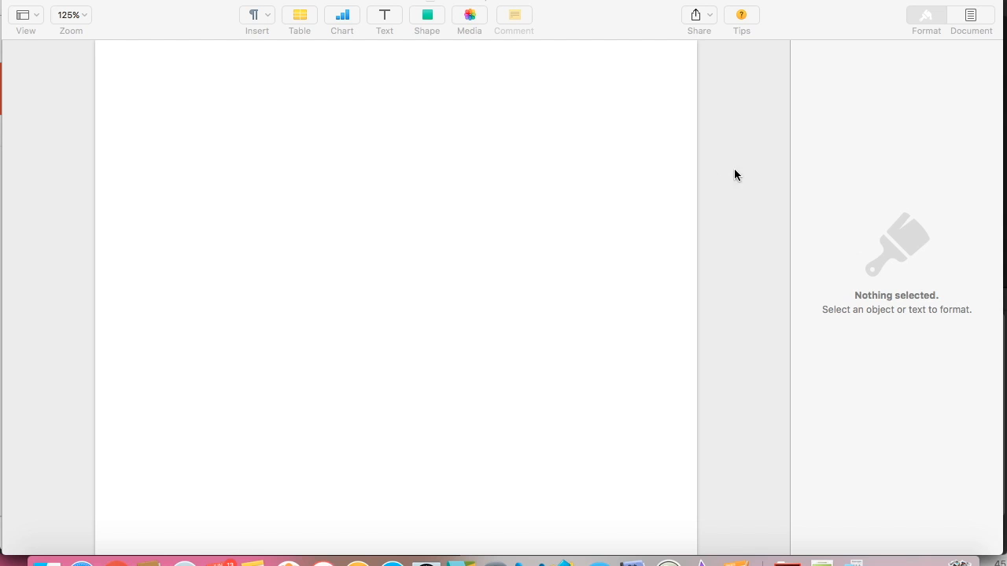
pyautogui.moveTo(771, 183)
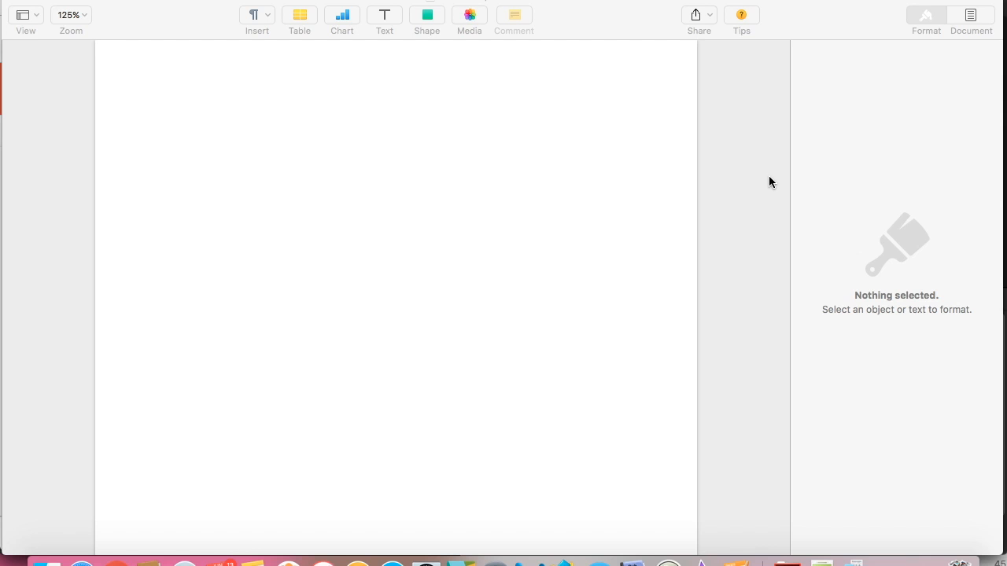
pyautogui.moveTo(736, 551)
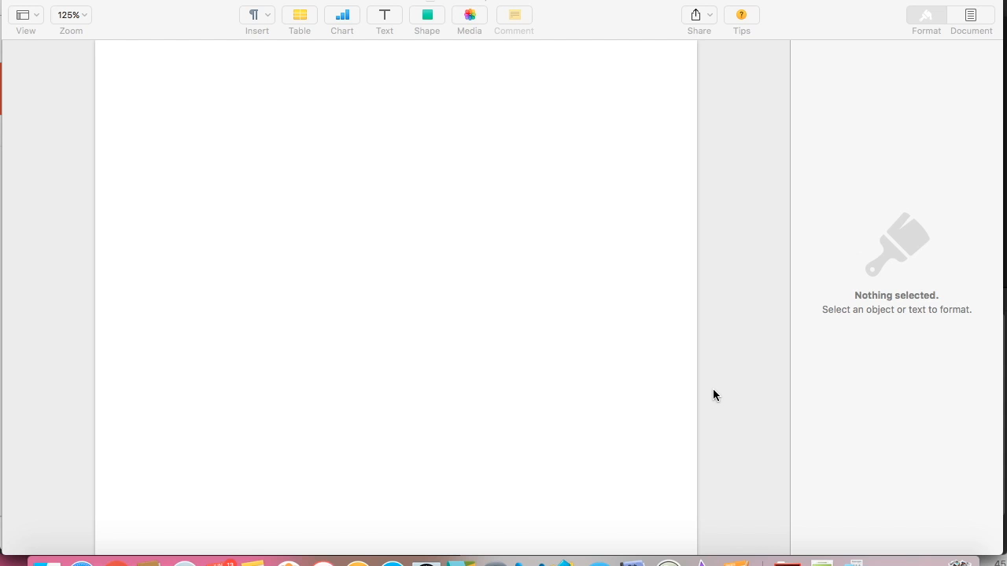
pyautogui.moveTo(586, 306)
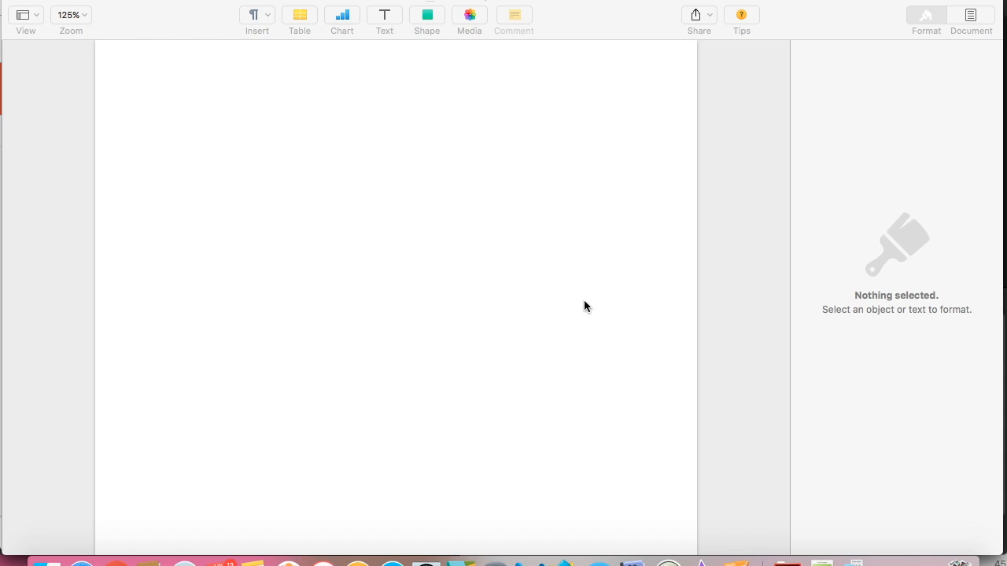
pyautogui.moveTo(605, 214)
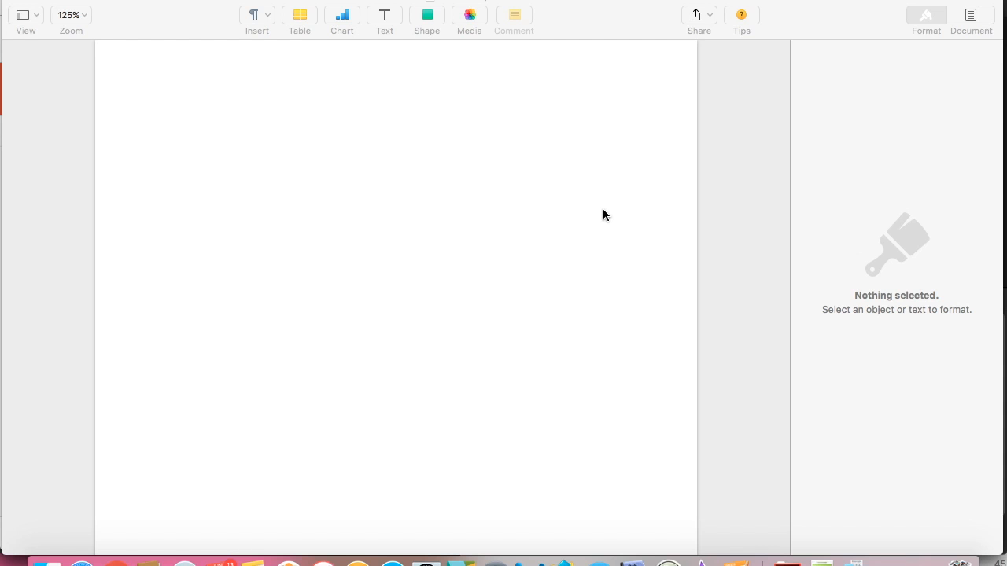
pyautogui.moveTo(548, 138)
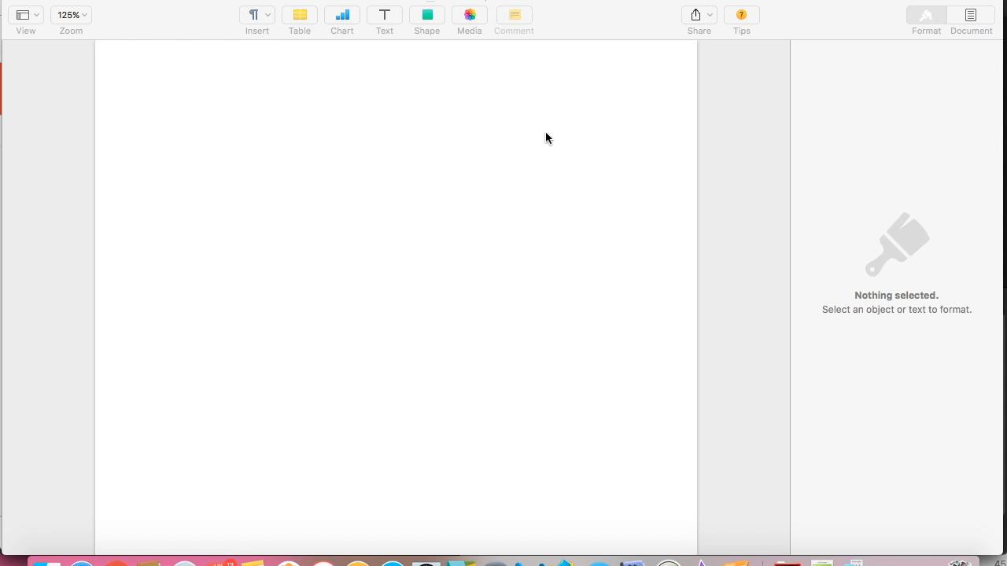
pyautogui.moveTo(472, 19)
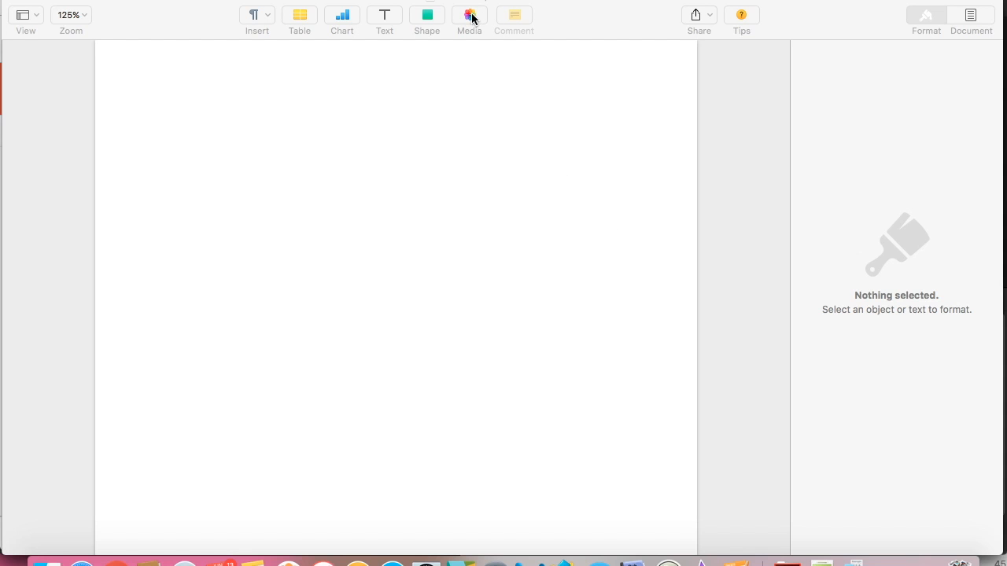
pyautogui.moveTo(548, 126)
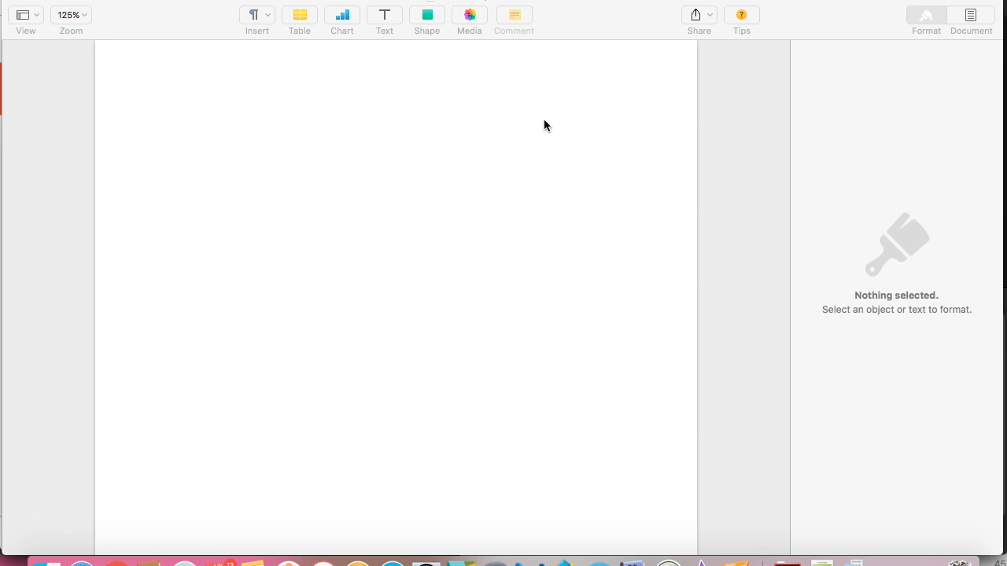
pyautogui.moveTo(818, 543)
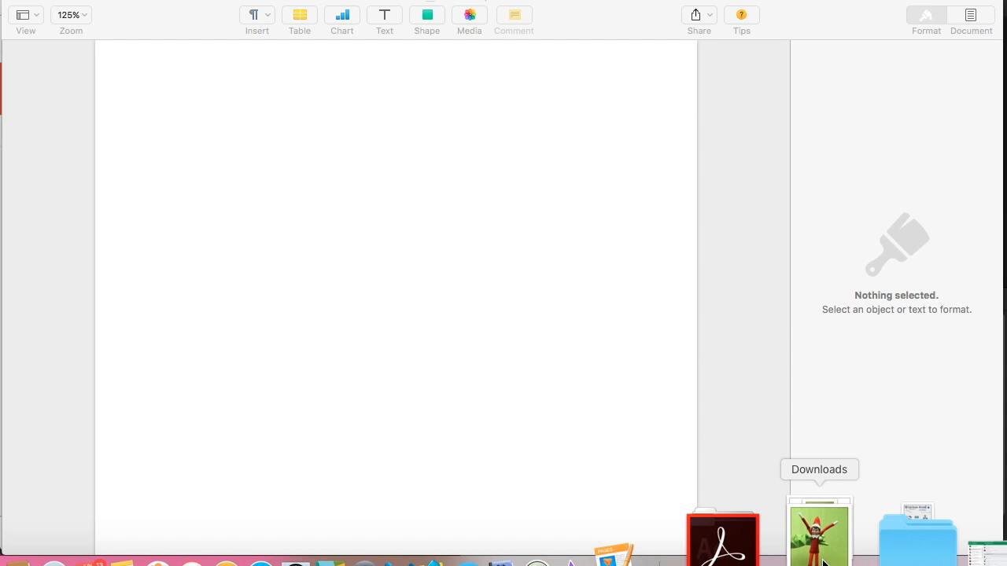
# Step: Drag FullSizeRender 45.jpg from the Downloads stack onto the middle of the page
pyautogui.click(818, 527)
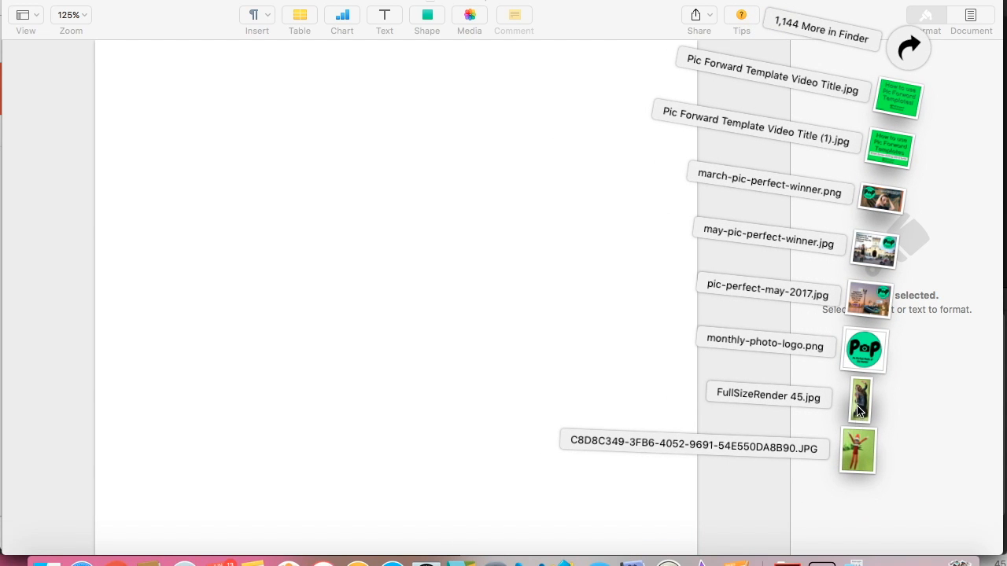
pyautogui.moveTo(859, 399); pyautogui.dragTo(427, 253)
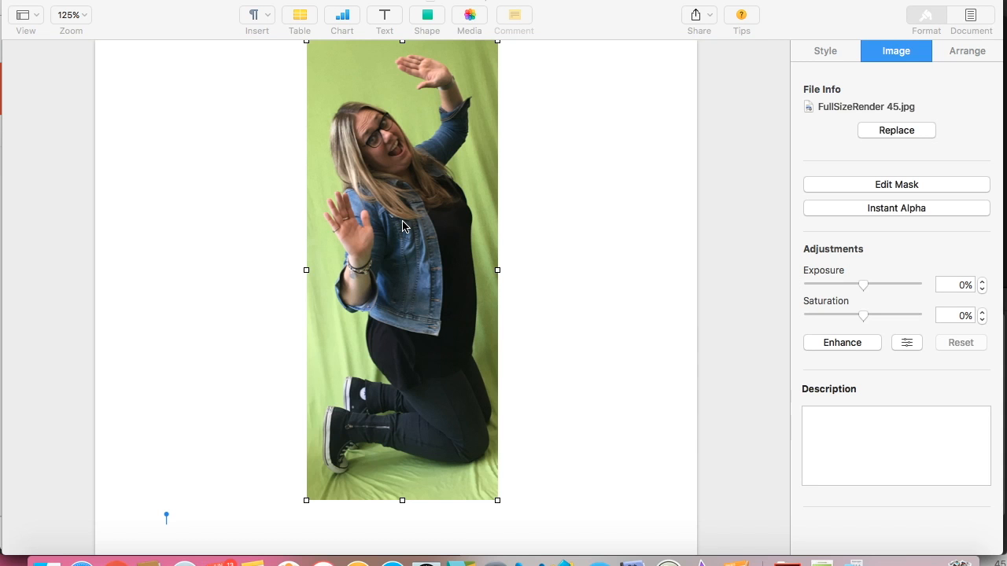
pyautogui.moveTo(562, 244)
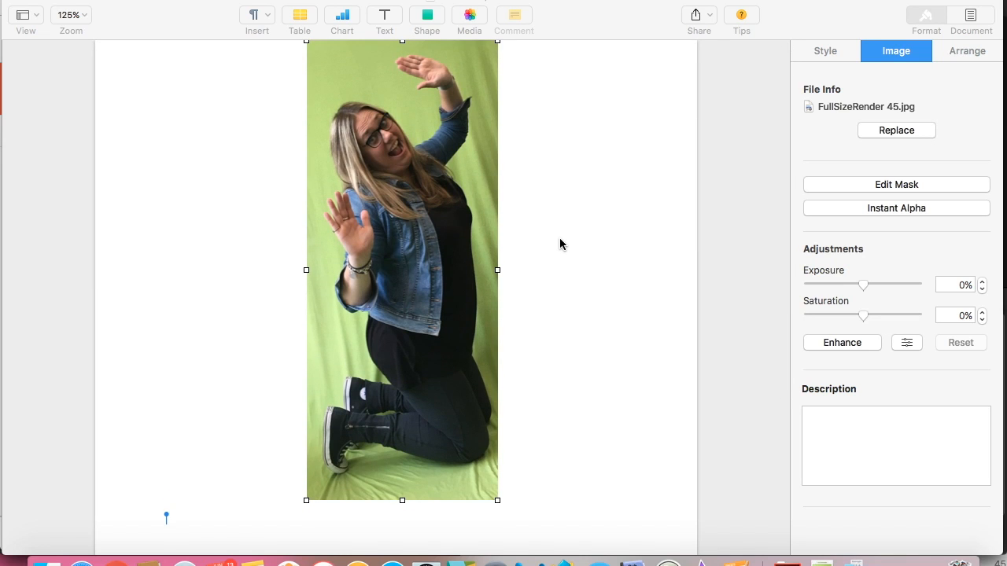
pyautogui.moveTo(331, 88)
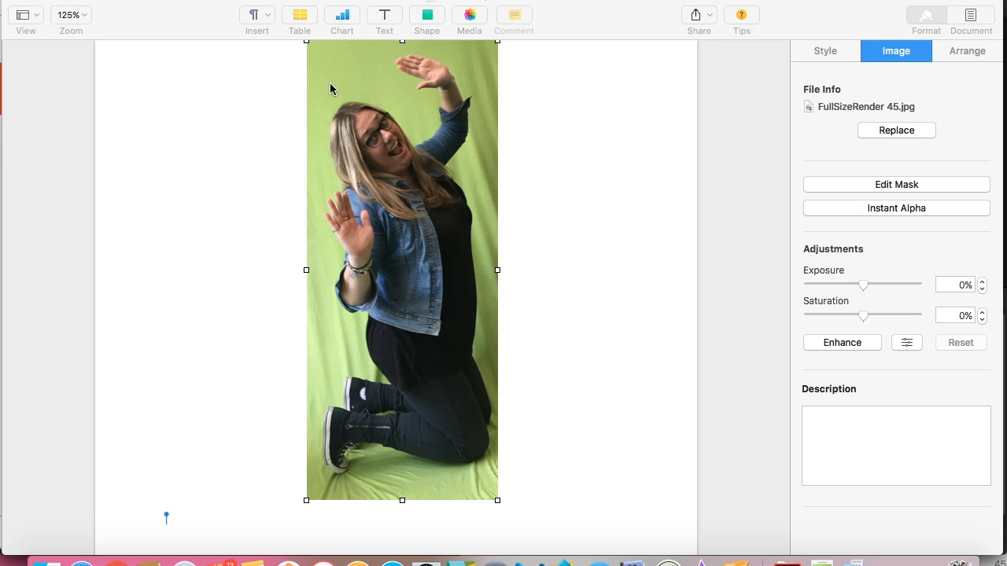
pyautogui.moveTo(481, 155)
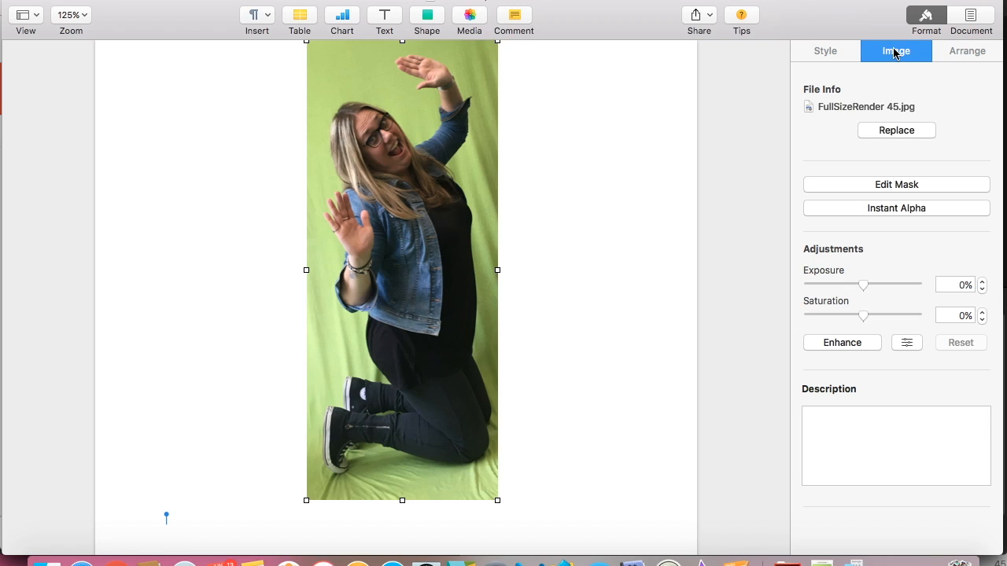
pyautogui.moveTo(850, 209)
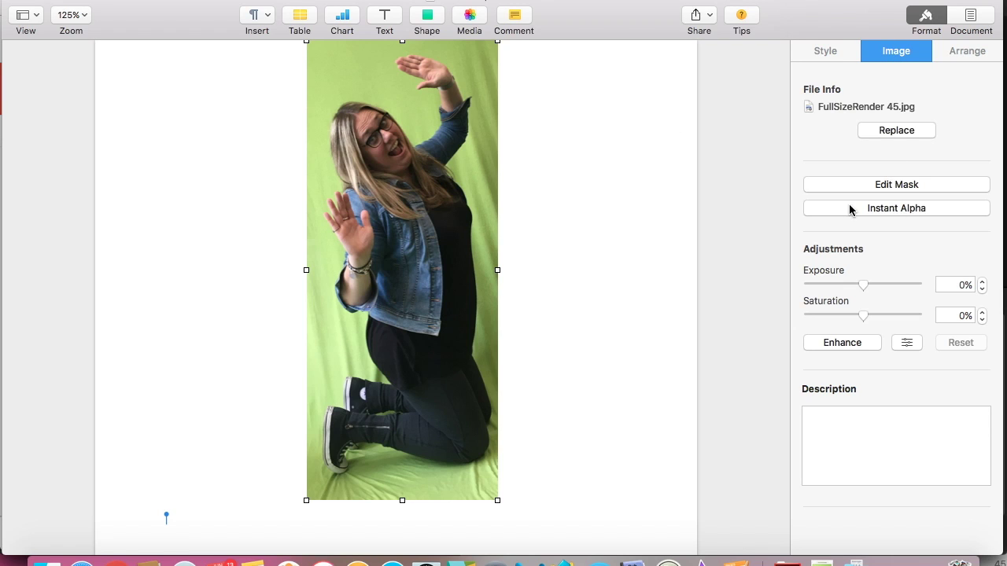
pyautogui.moveTo(871, 206)
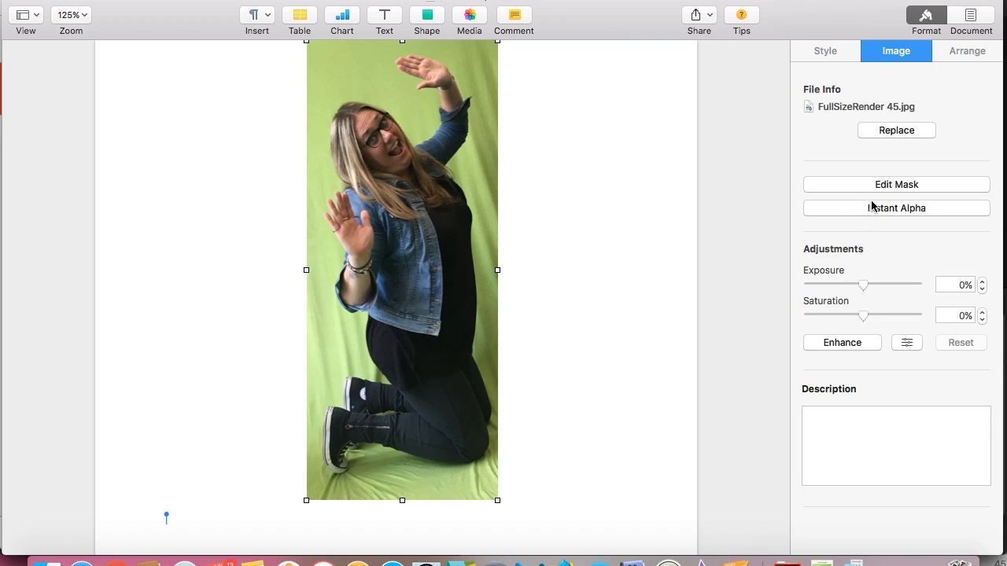
pyautogui.moveTo(897, 208)
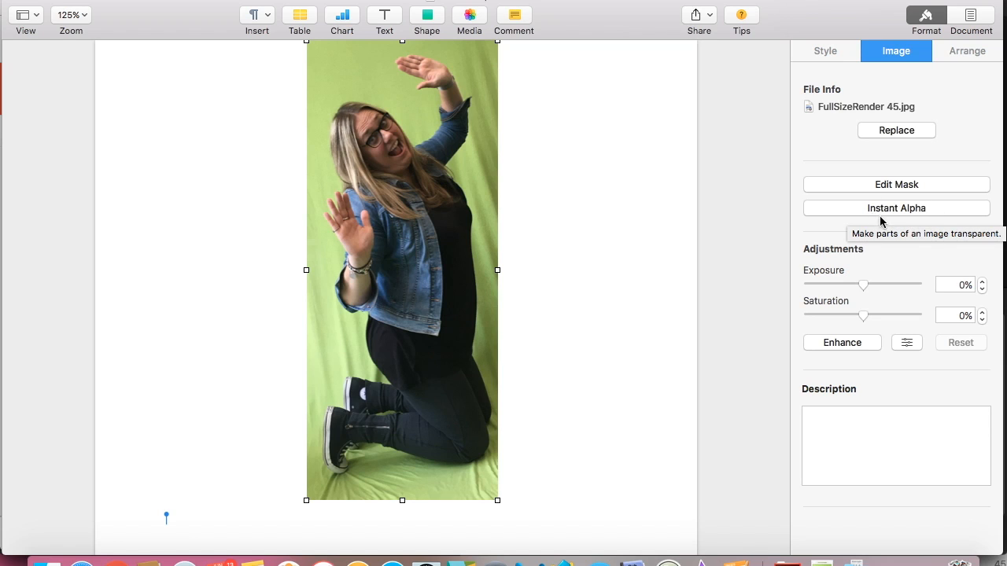
pyautogui.moveTo(945, 214)
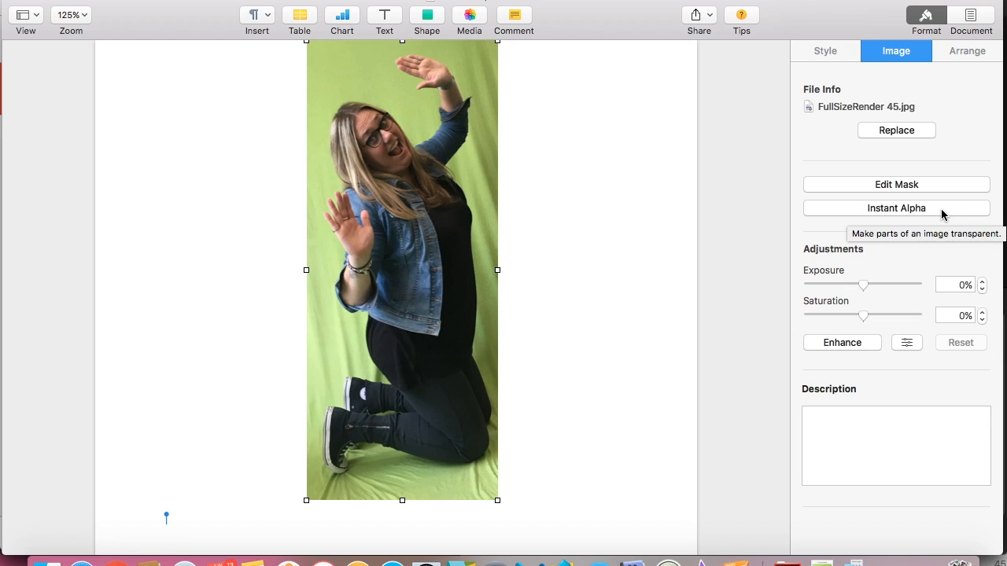
# Step: Use Instant Alpha to clear the green to her right and above her head
pyautogui.click(897, 207)
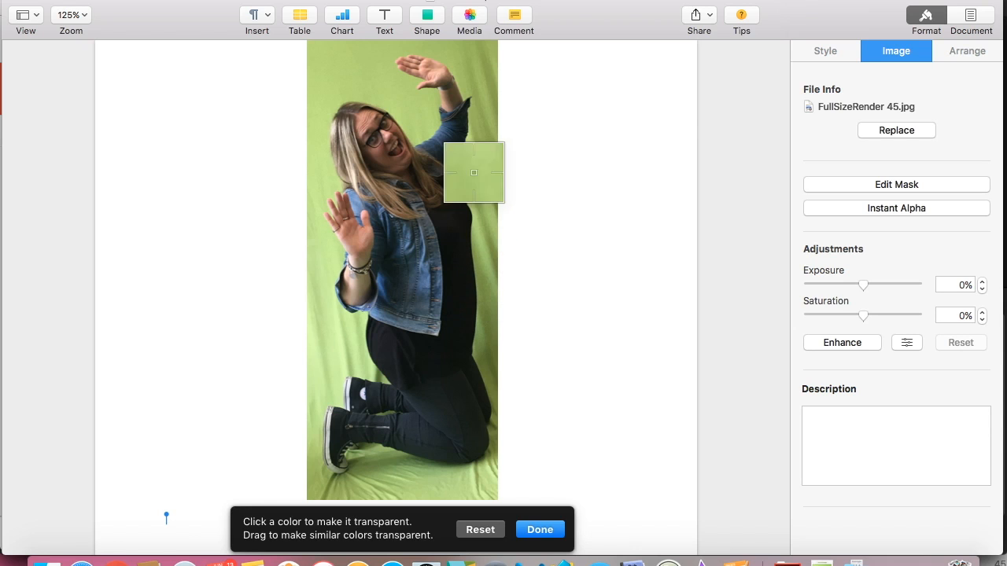
pyautogui.moveTo(473, 172); pyautogui.dragTo(387, 73)
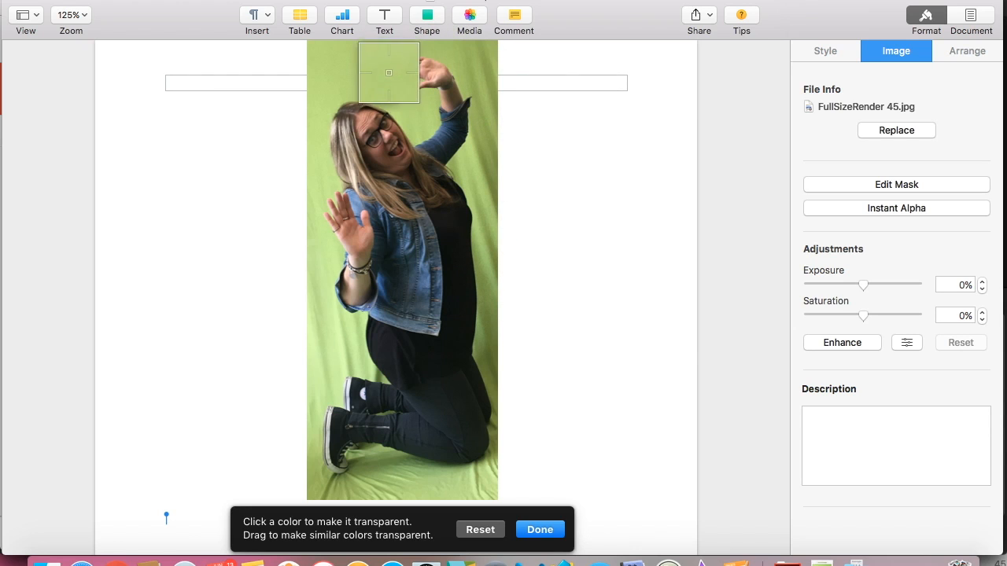
pyautogui.moveTo(387, 73); pyautogui.dragTo(371, 87)
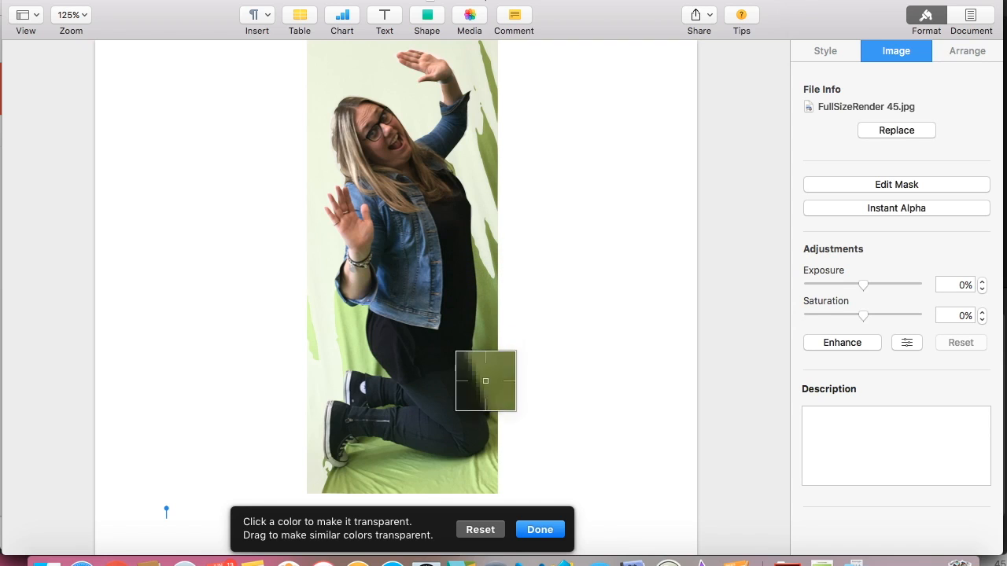
pyautogui.moveTo(494, 153)
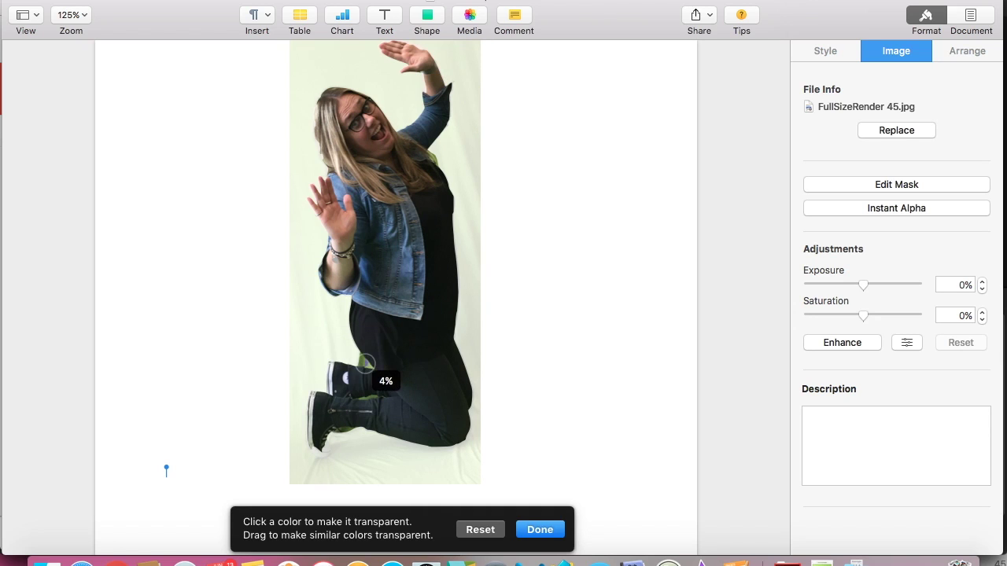
# Step: Clear the leftover green near the boots and raised hand, then confirm with Done
pyautogui.moveTo(370, 369); pyautogui.dragTo(385, 378)
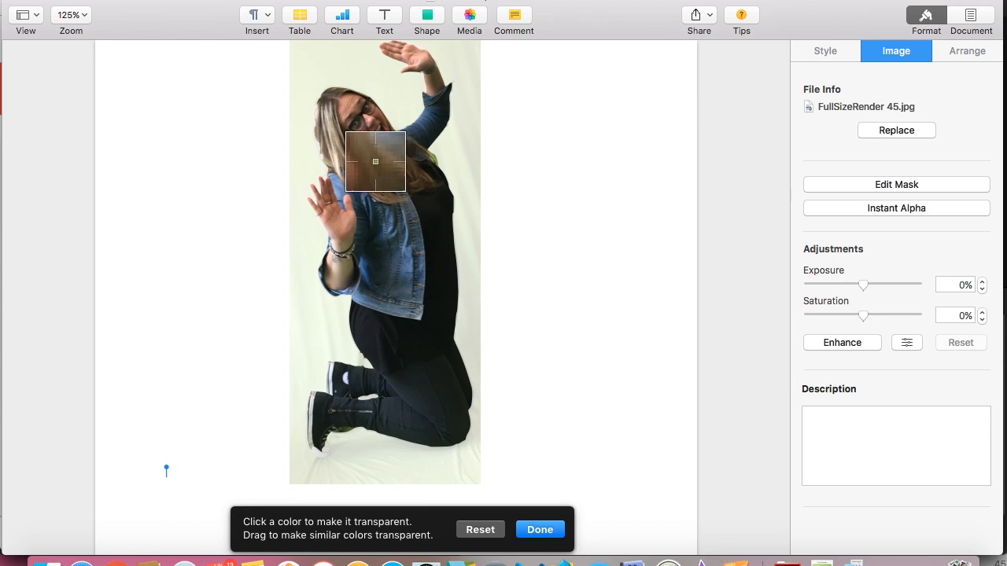
pyautogui.moveTo(476, 218)
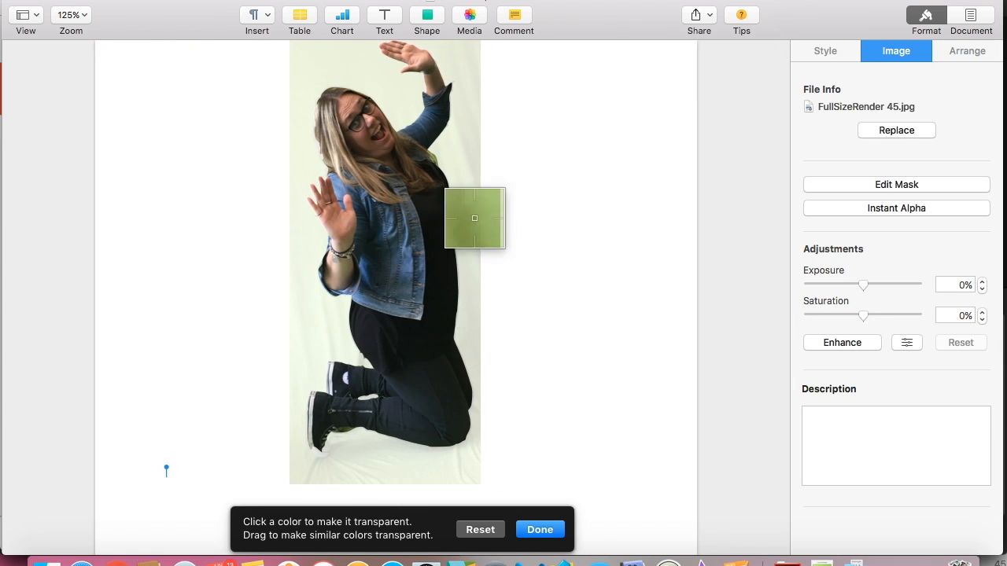
pyautogui.moveTo(475, 218); pyautogui.dragTo(422, 456)
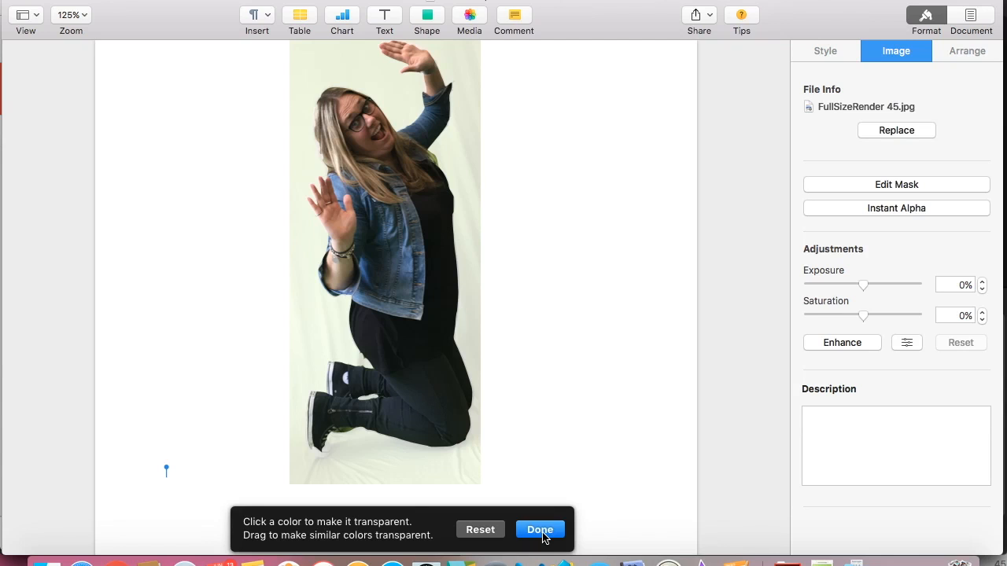
pyautogui.click(540, 529)
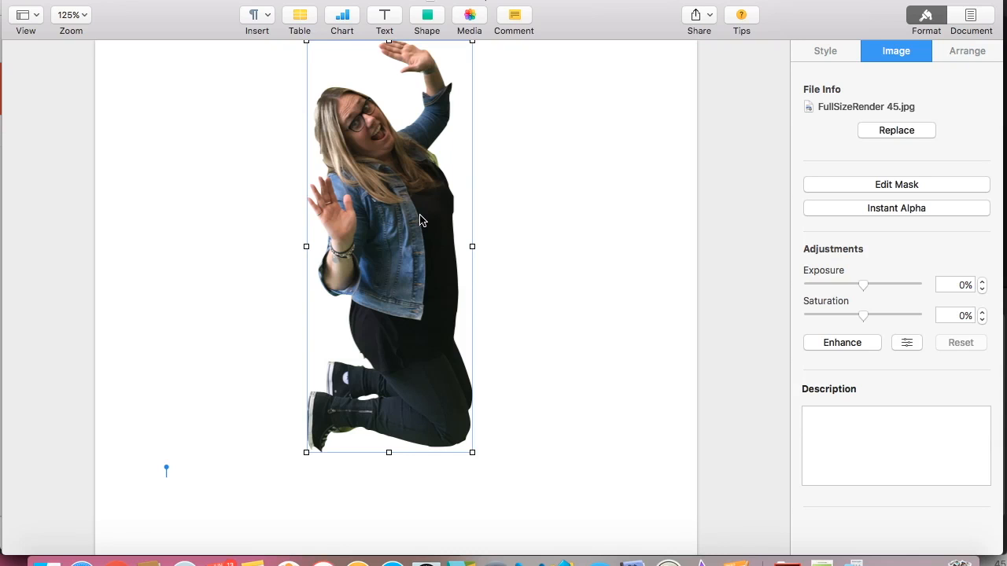
pyautogui.moveTo(385, 176)
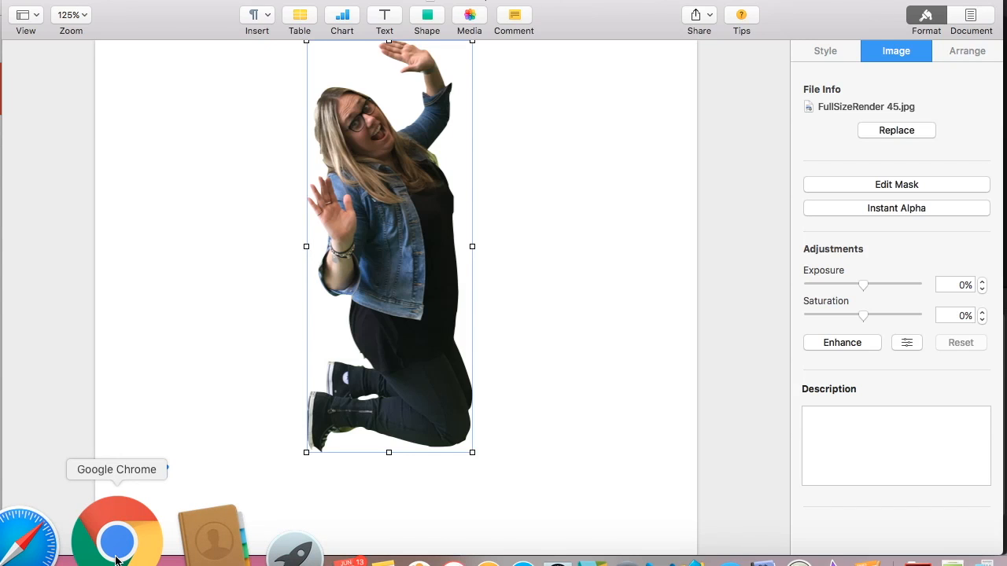
# Step: Switch to Chrome with the pasted photo and shift it to the canvas's left edge
pyautogui.click(117, 532)
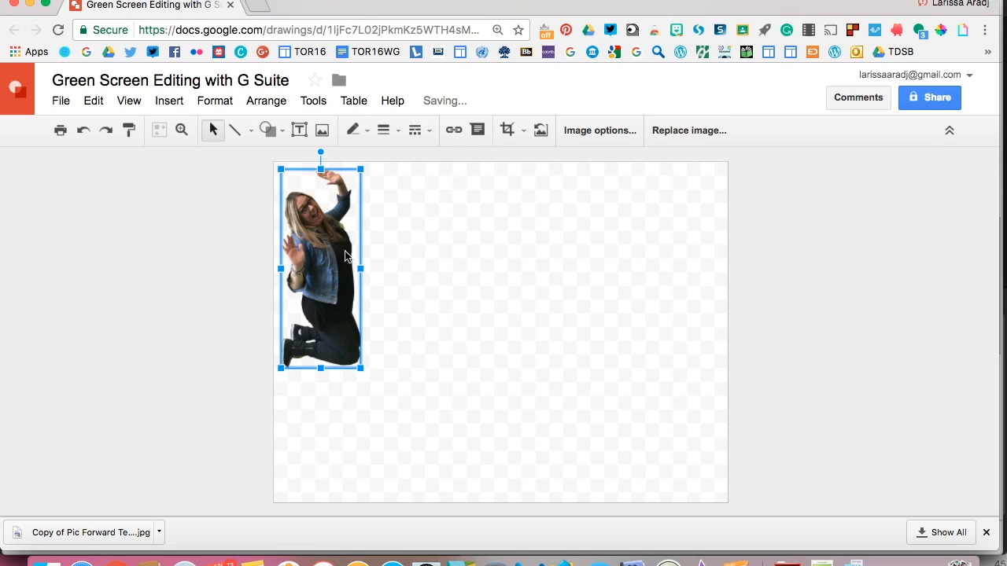
pyautogui.moveTo(321, 268); pyautogui.dragTo(532, 290)
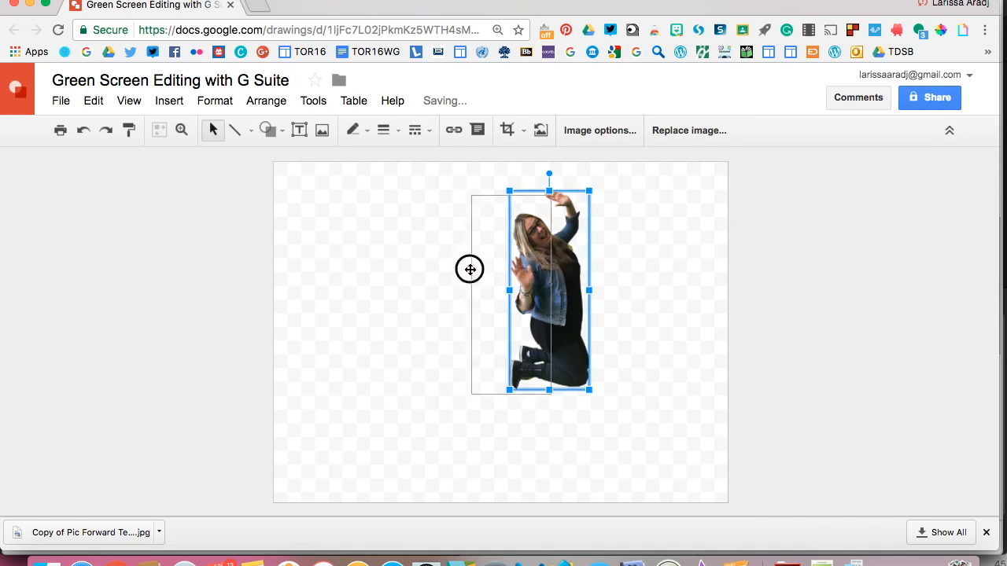
pyautogui.moveTo(548, 290); pyautogui.dragTo(224, 277)
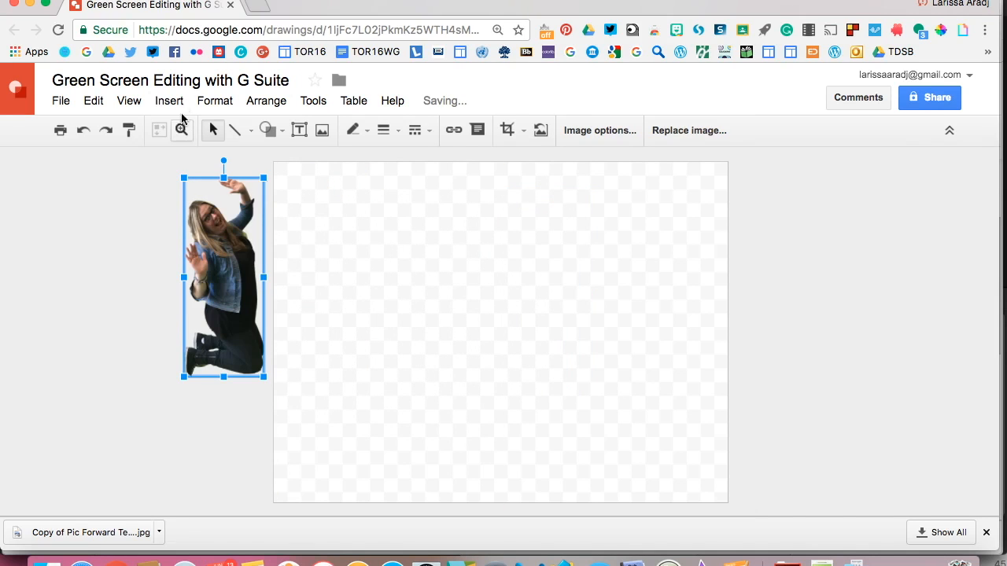
# Step: Use the Insert menu, then move the photo across the canvas and park it off the right edge
pyautogui.click(170, 101)
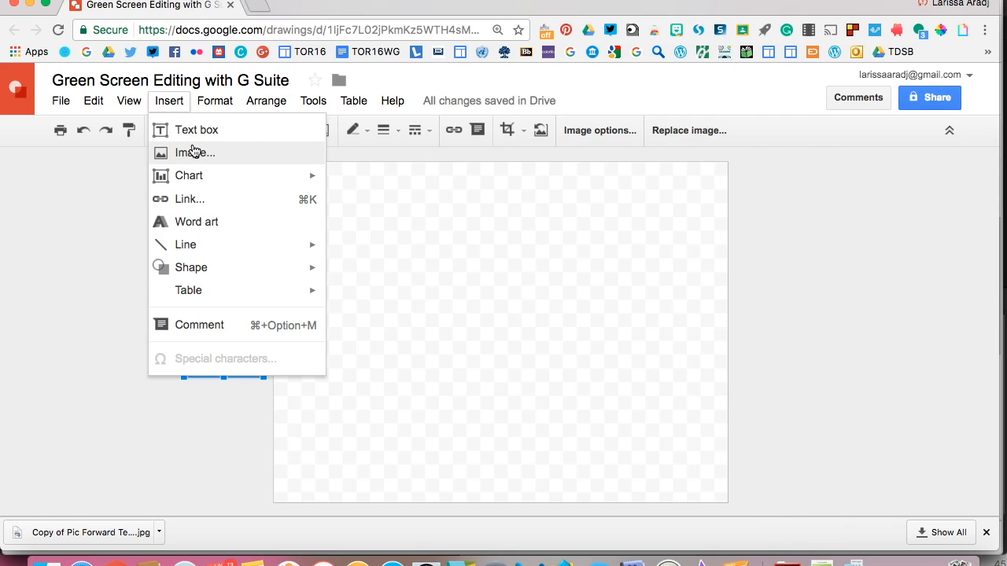
pyautogui.click(195, 153)
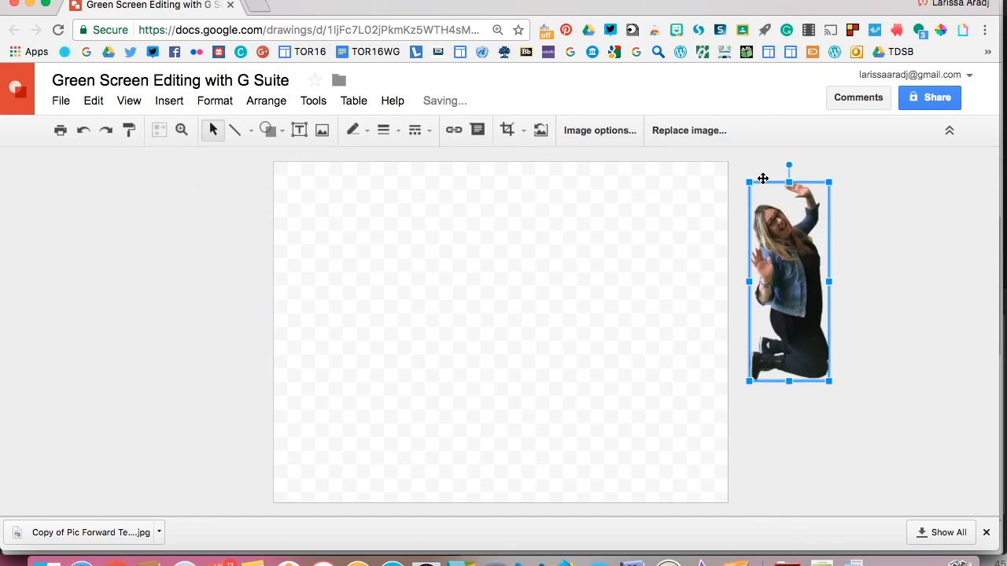
pyautogui.moveTo(774, 220)
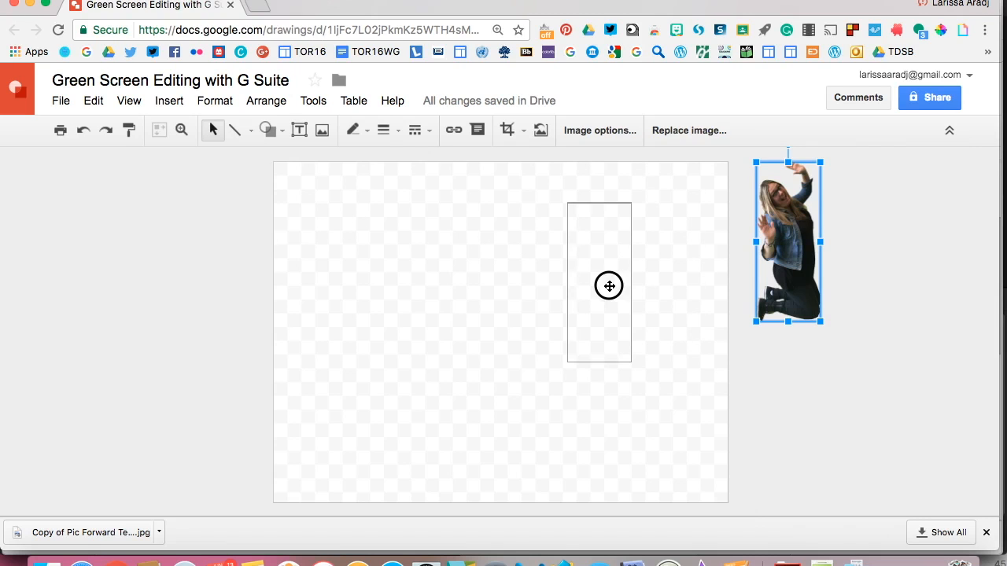
pyautogui.moveTo(787, 242); pyautogui.dragTo(551, 295)
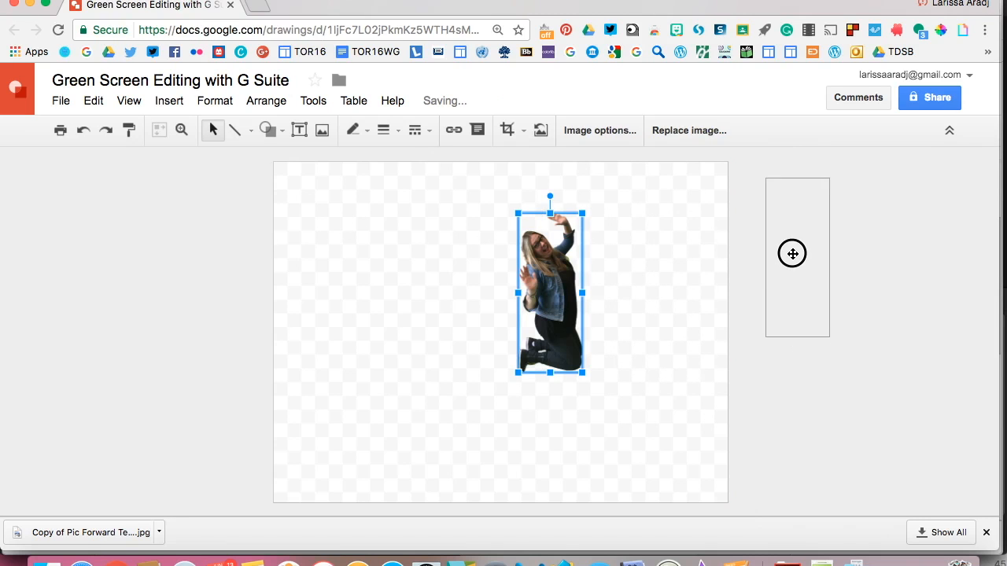
pyautogui.moveTo(551, 292); pyautogui.dragTo(796, 249)
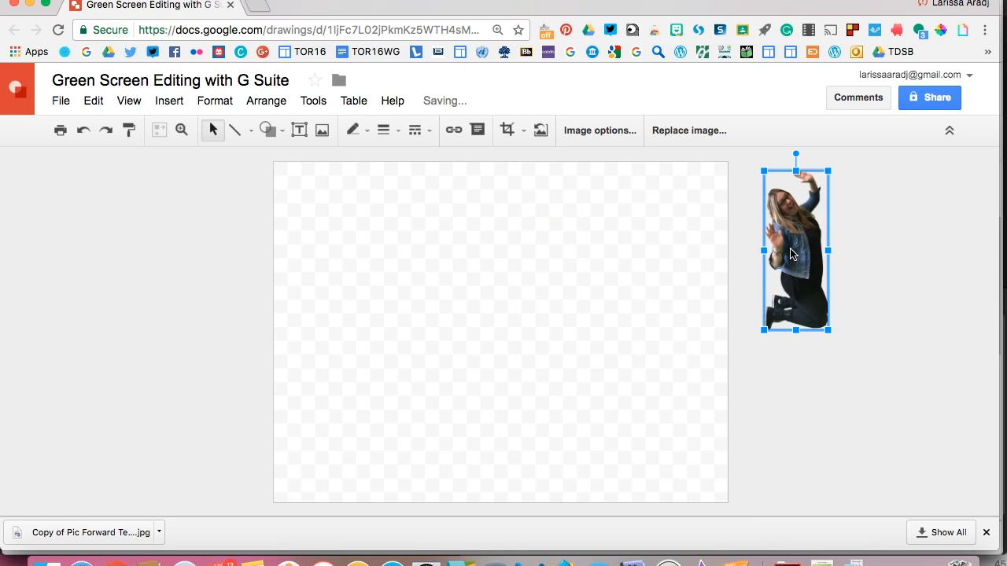
pyautogui.moveTo(307, 201)
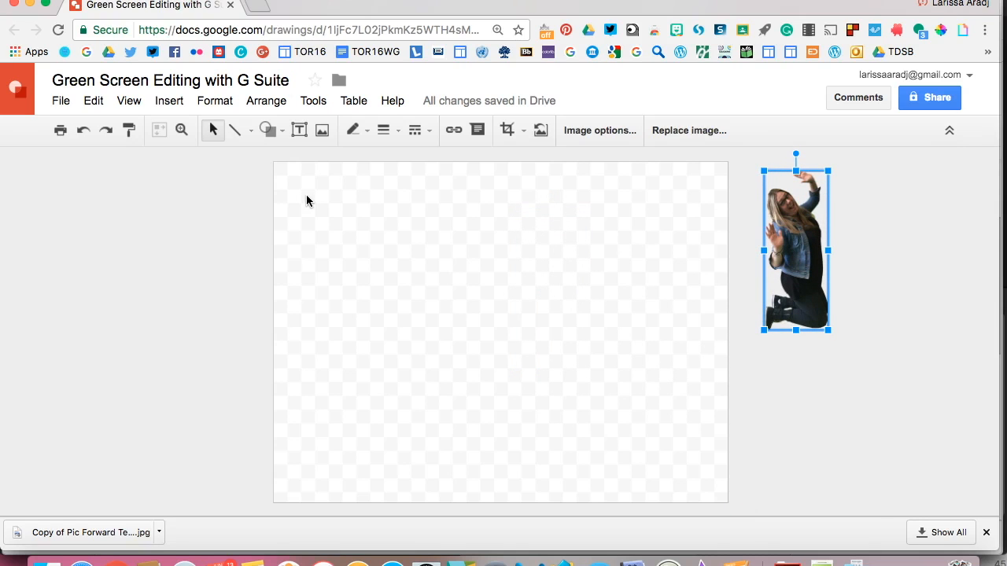
pyautogui.moveTo(203, 249)
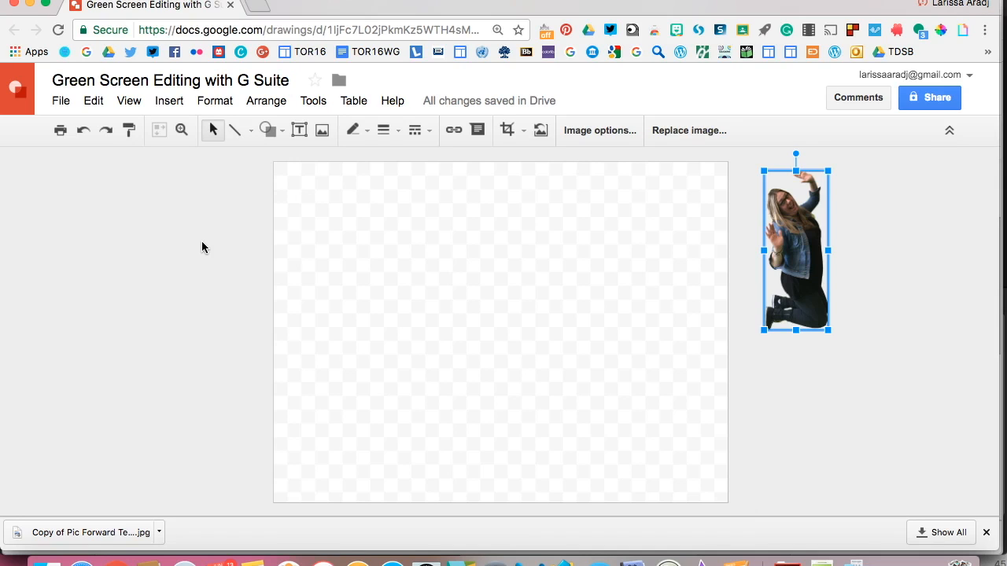
pyautogui.moveTo(585, 243)
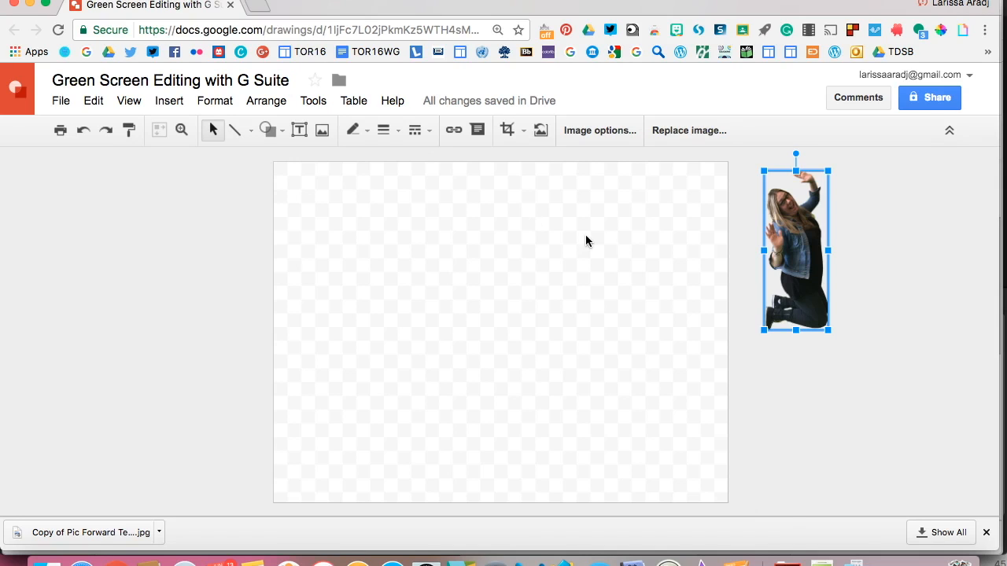
pyautogui.moveTo(734, 527)
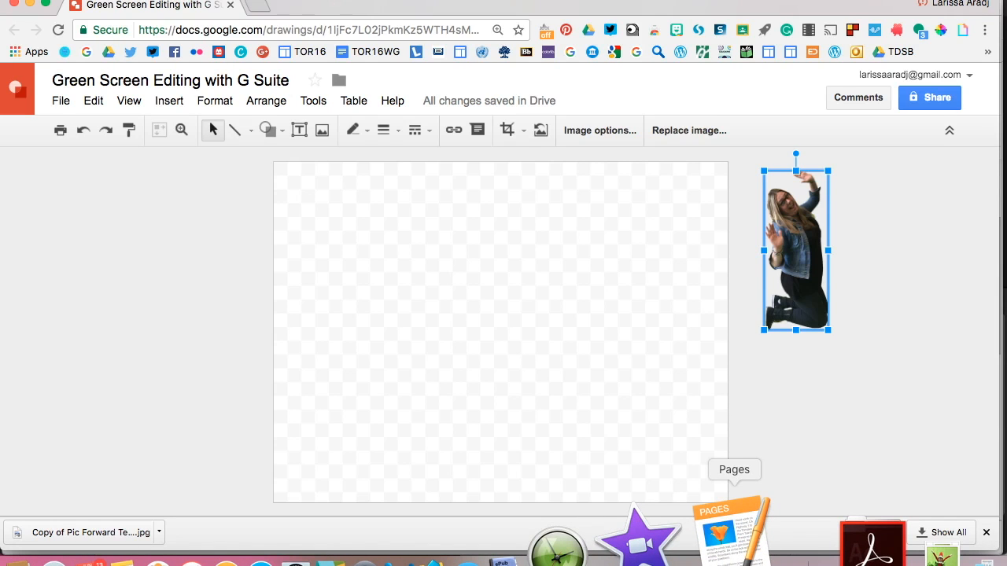
pyautogui.moveTo(746, 448)
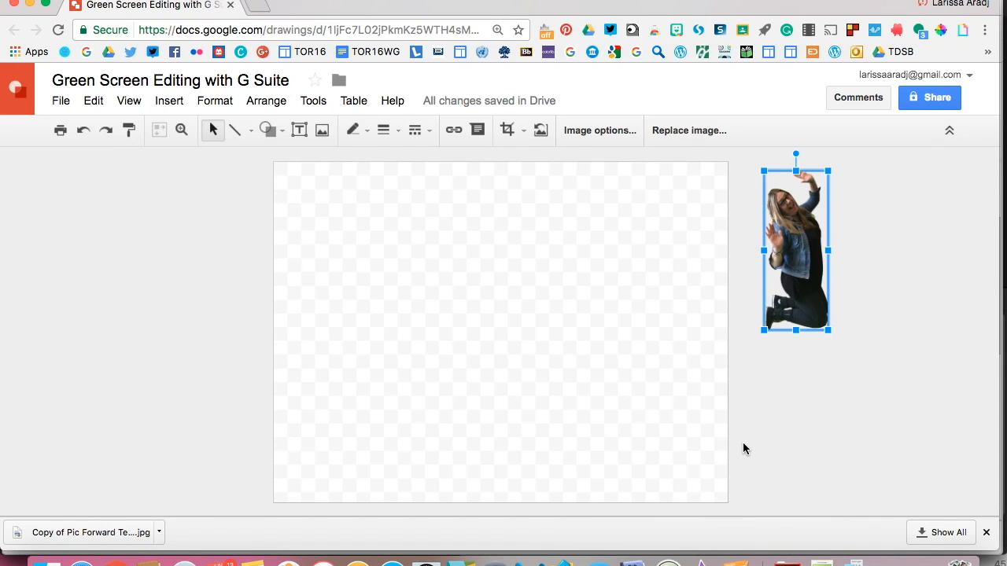
pyautogui.moveTo(768, 419)
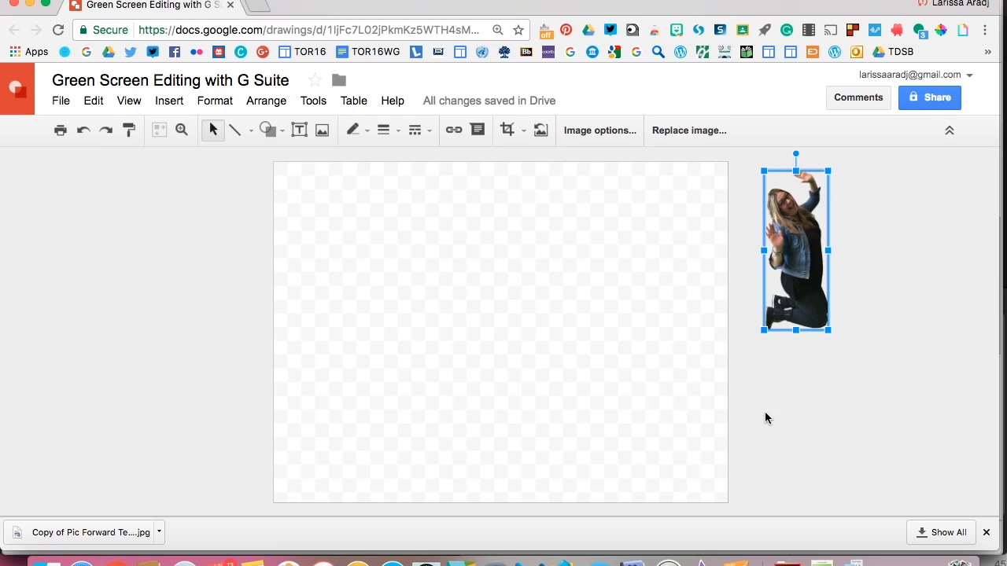